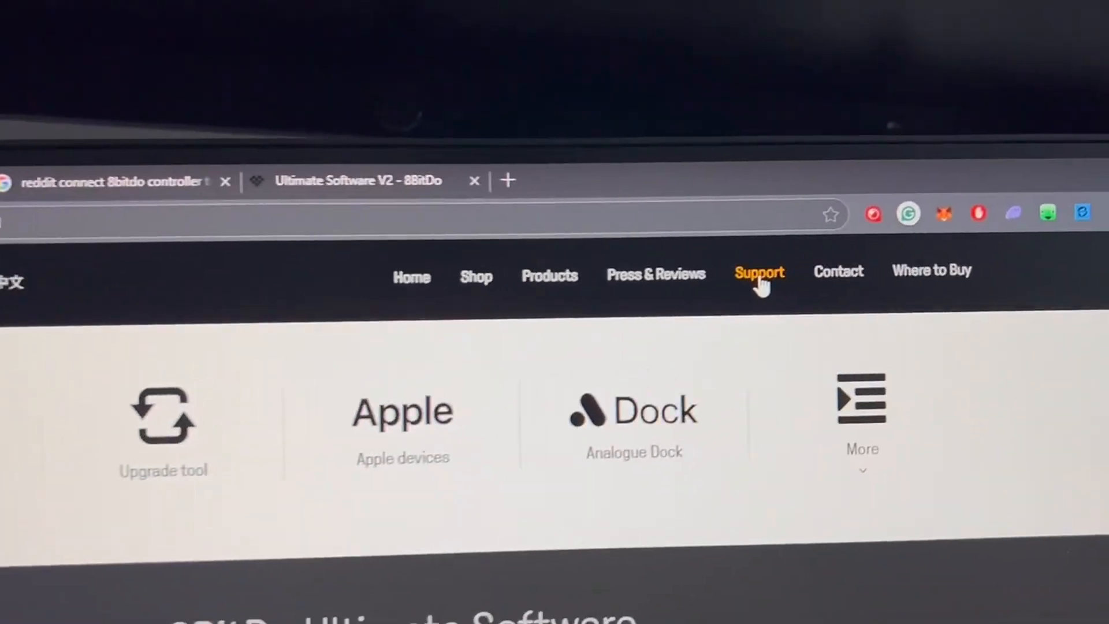
Step: Reach the Support > Upgrade tool page and browse the Xbox controller download list
left_click(164, 417)
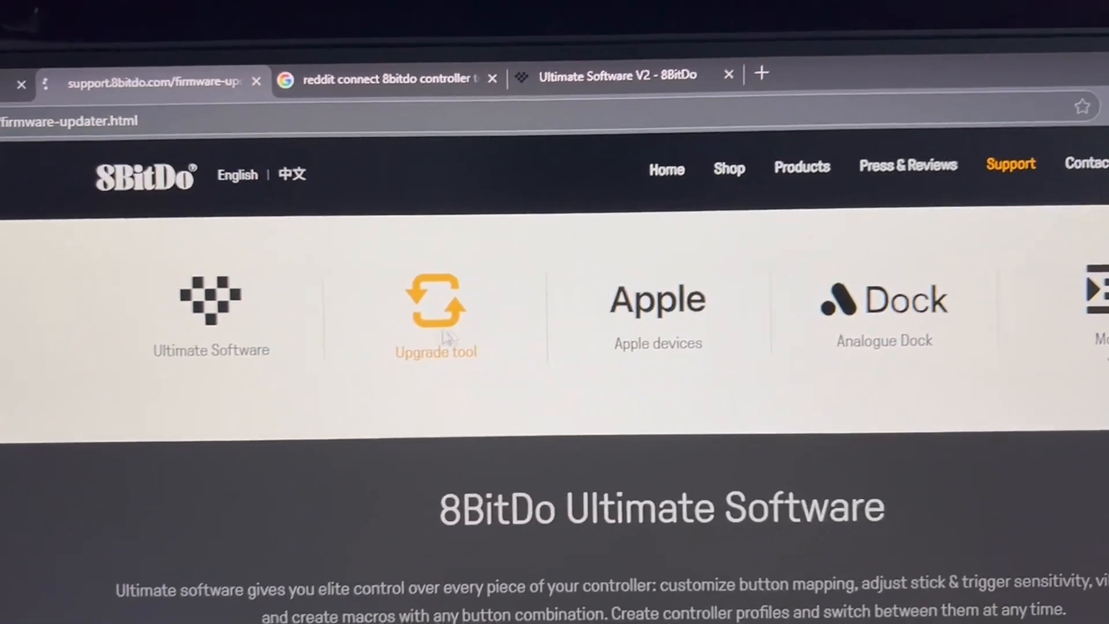
left_click(435, 312)
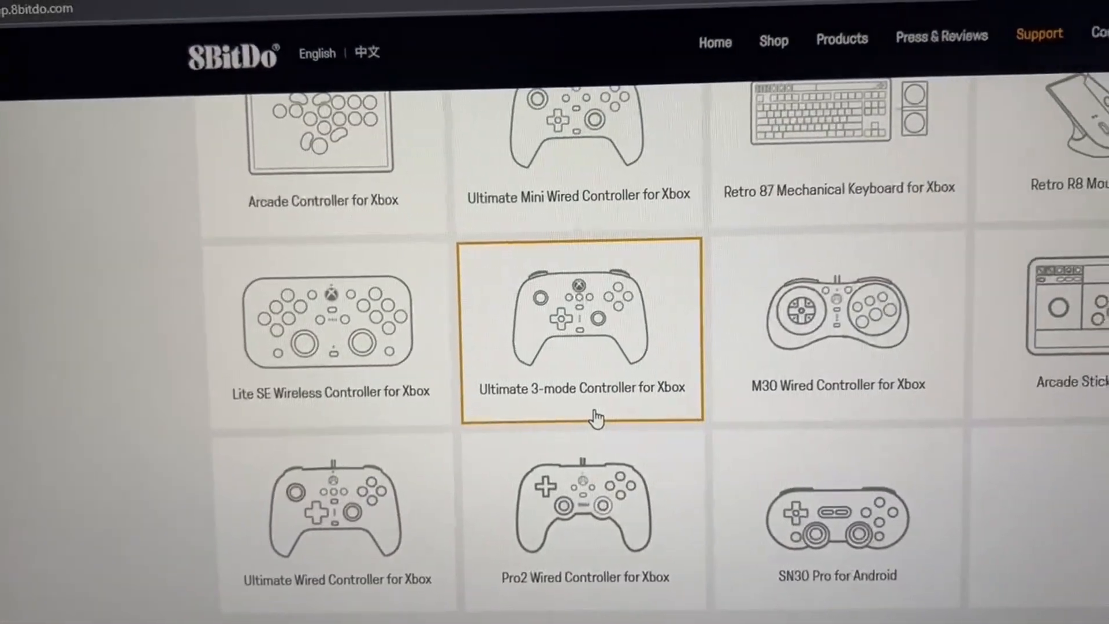
scroll("up", 3)
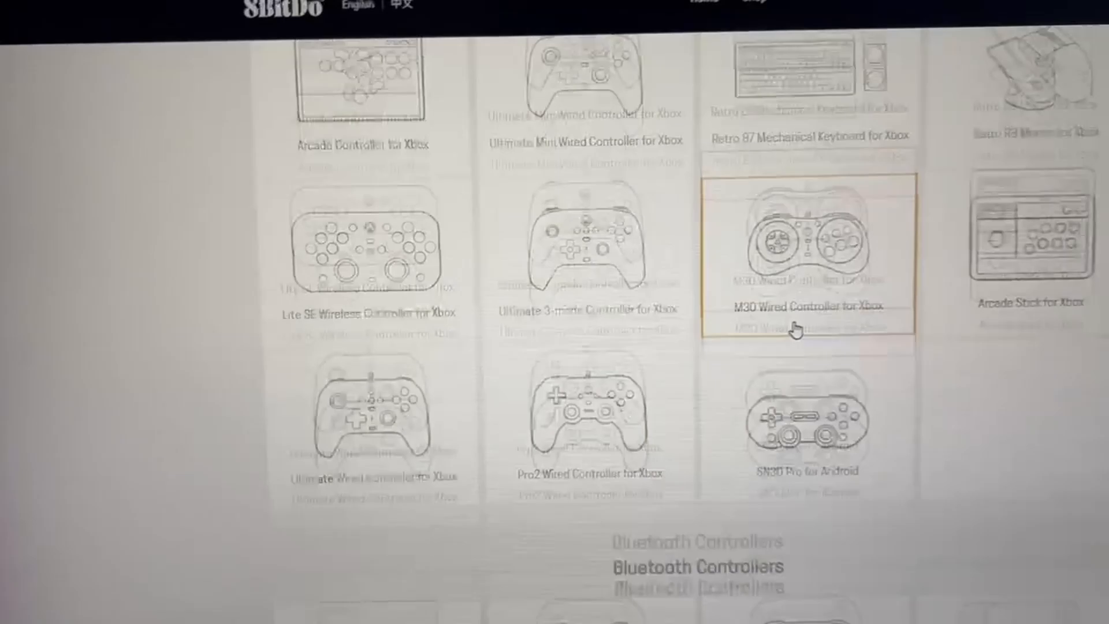
scroll("down", 3)
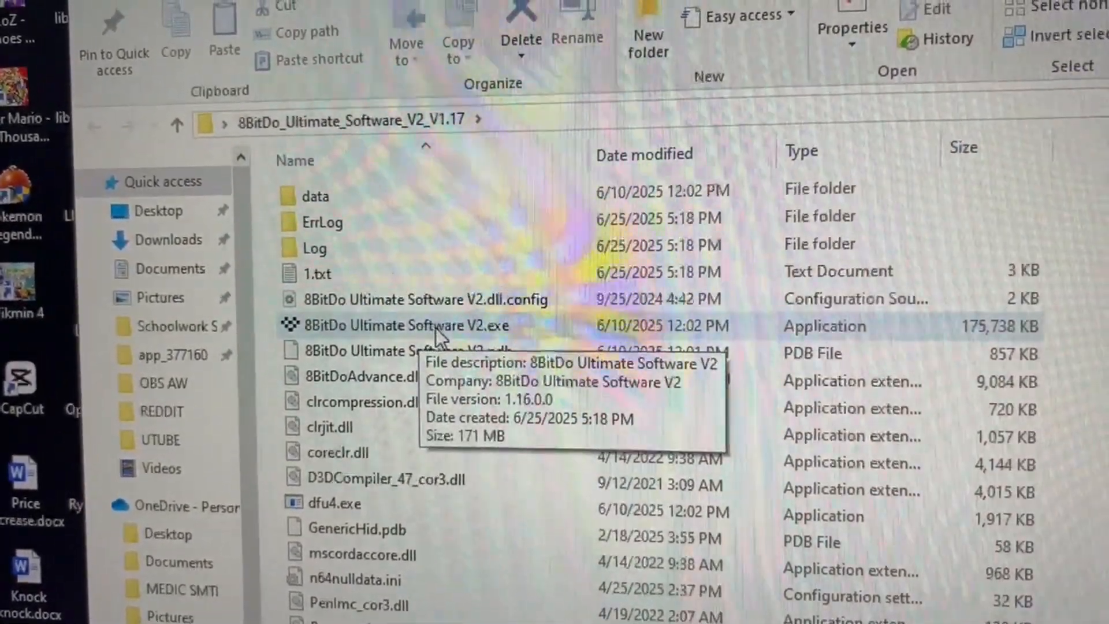
Step: Launch 8BitDo Ultimate Software V2.exe from the V1.17 install folder
double_click(410, 325)
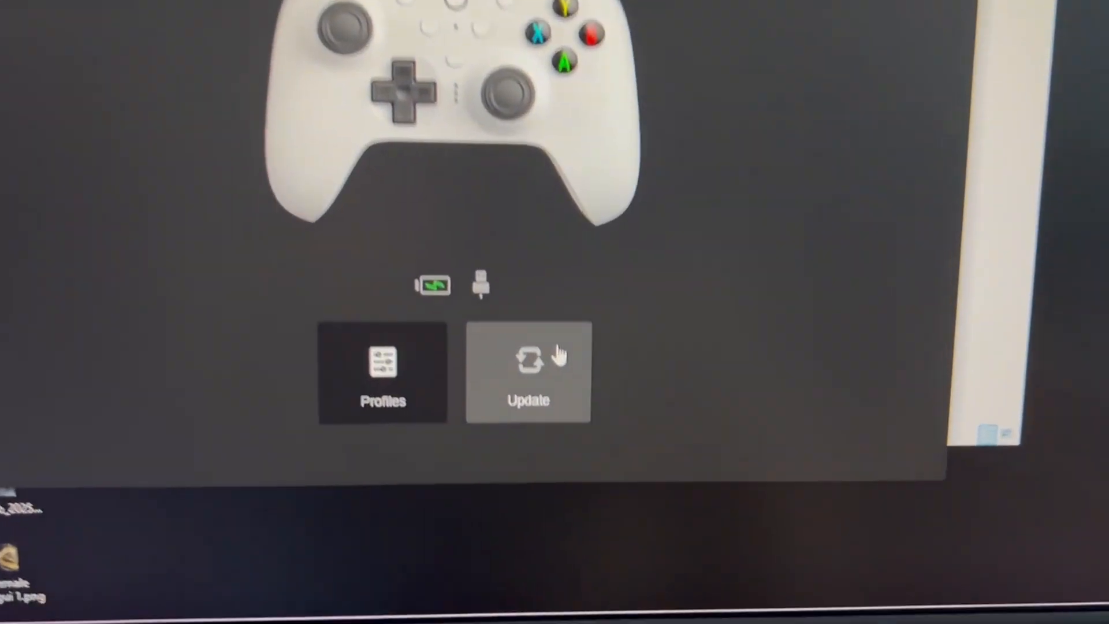
Step: Start installing firmware V1.06 (replacing V1.03) on the Ultimate 2 Wireless Controller
left_click(527, 374)
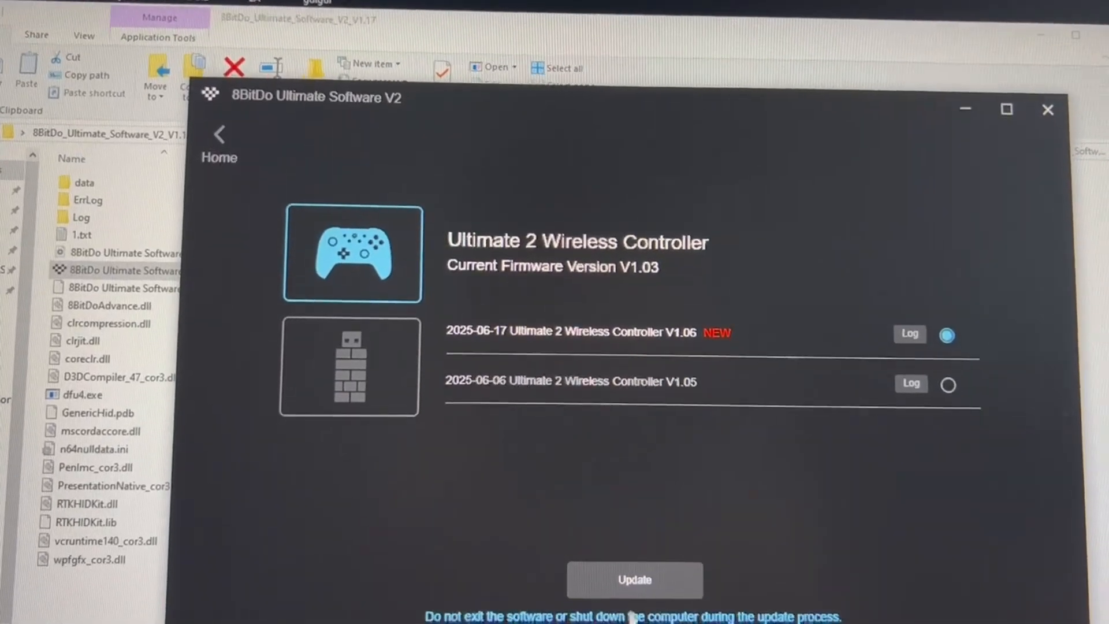
left_click(633, 579)
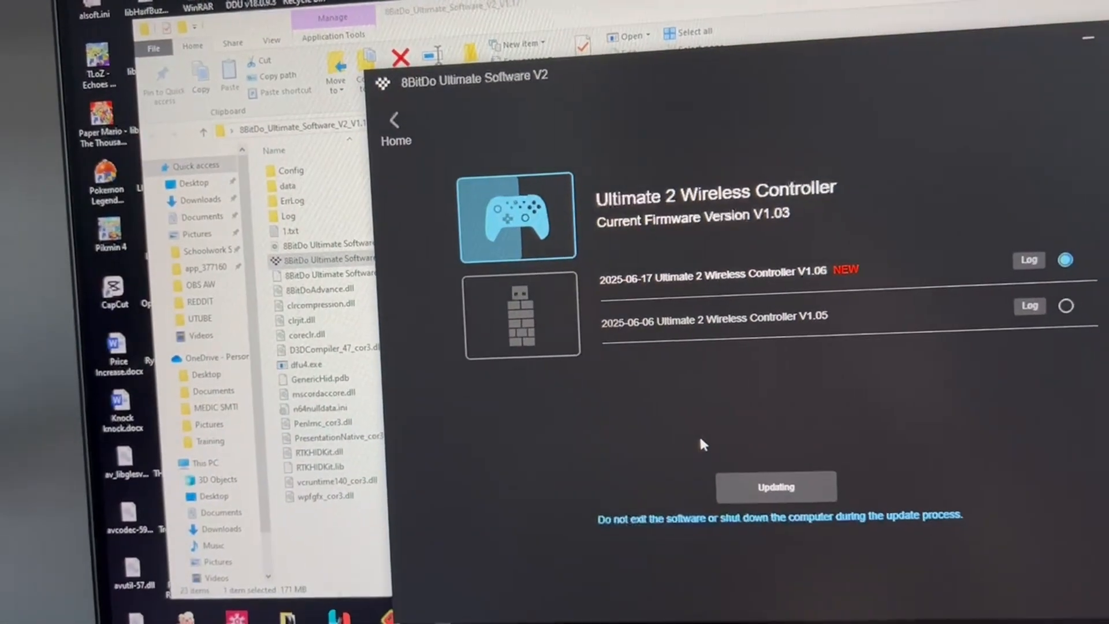
left_click(522, 315)
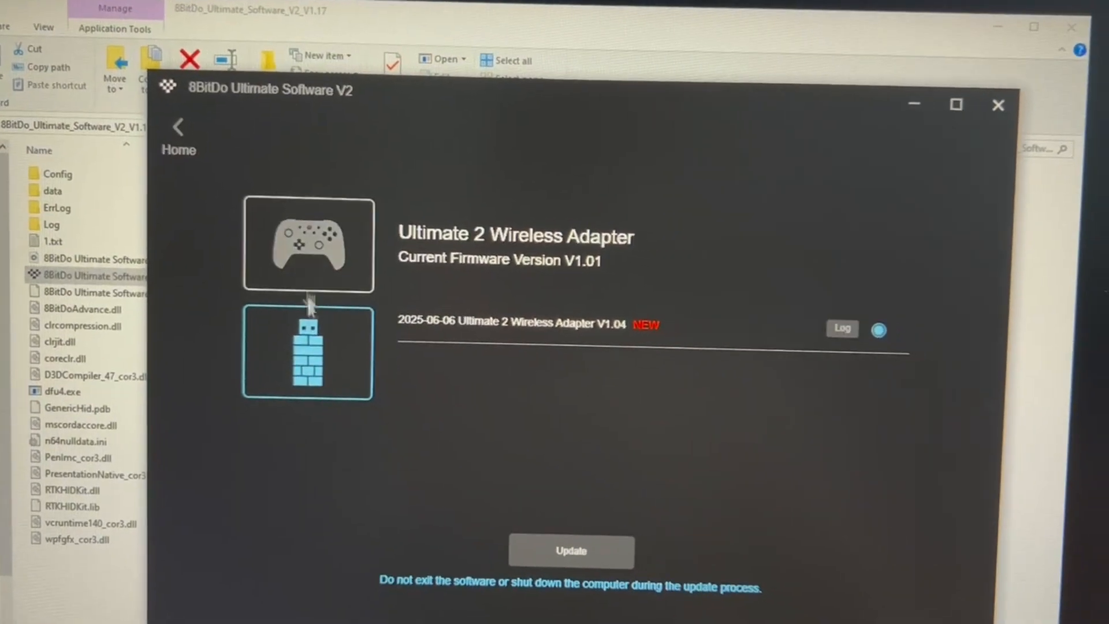
Step: Start installing firmware V1.04 (replacing V1.01) on the Ultimate 2 Wireless Adapter
left_click(571, 551)
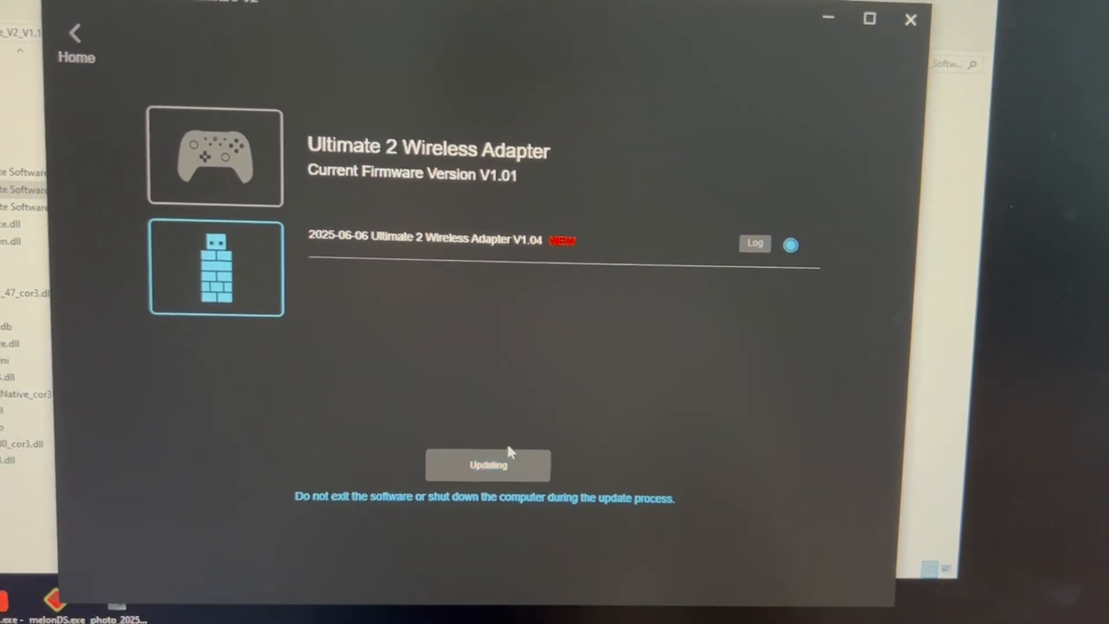